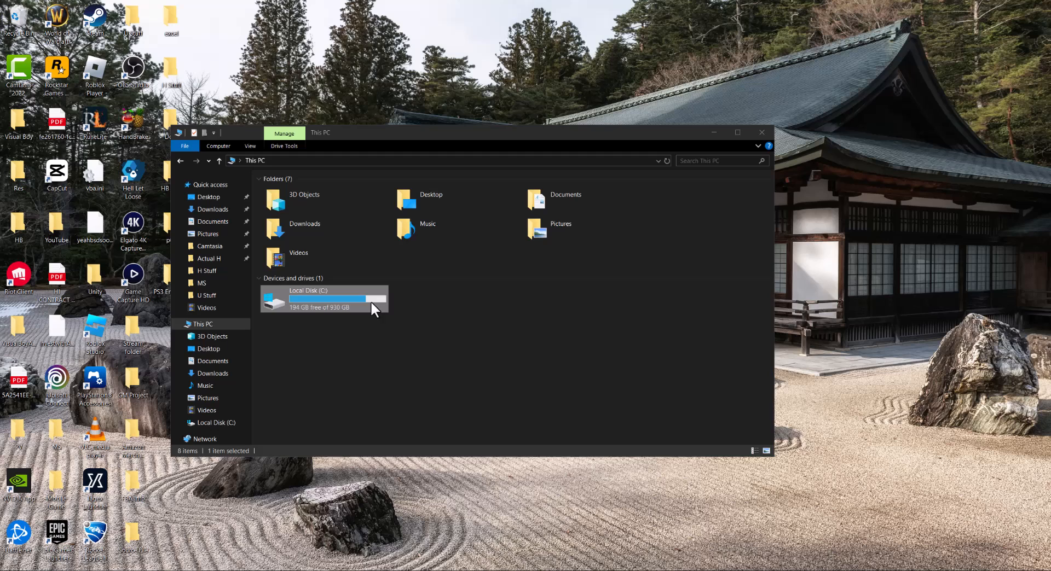
# Browse into C:\Program Files (x86) and single out the Google folder there
pyautogui.doubleClick(304, 300)
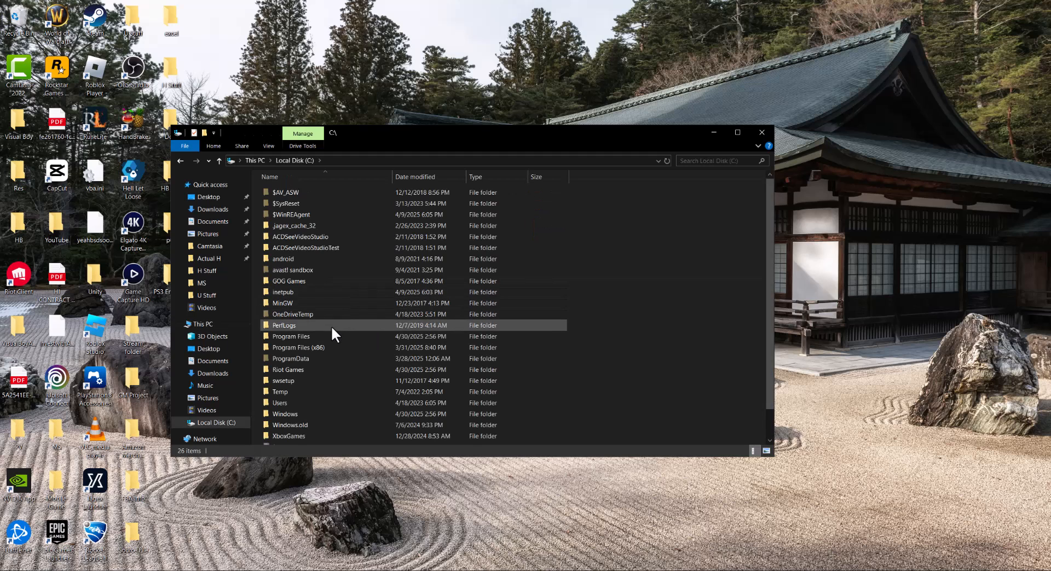
pyautogui.doubleClick(298, 347)
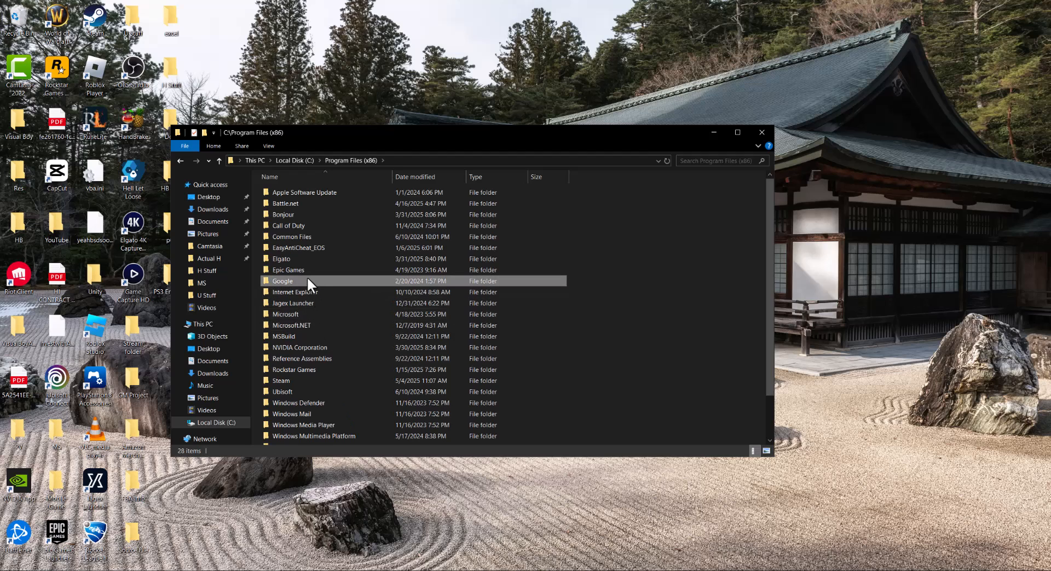
pyautogui.click(282, 281)
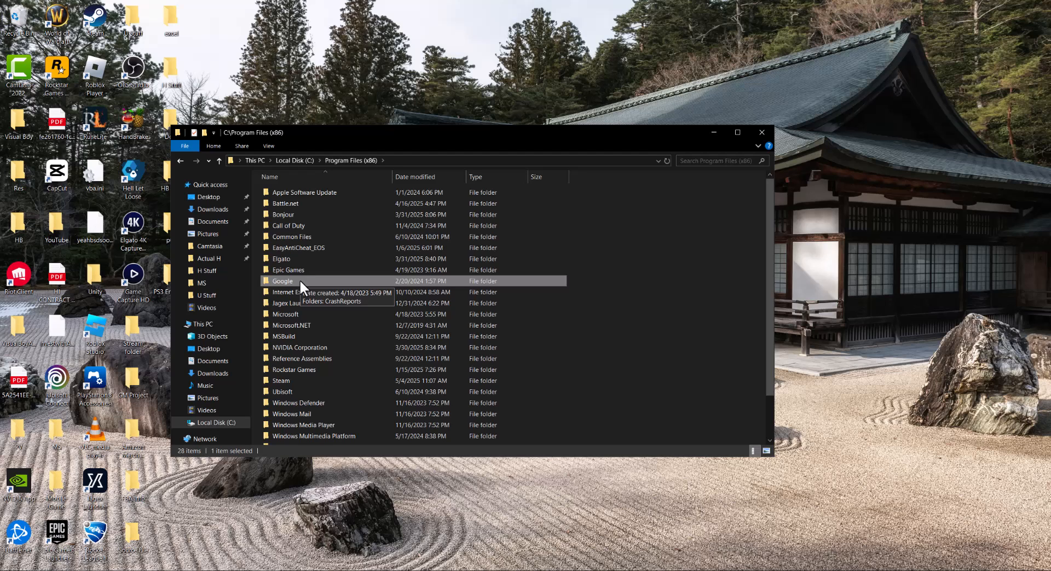
pyautogui.moveTo(762, 133)
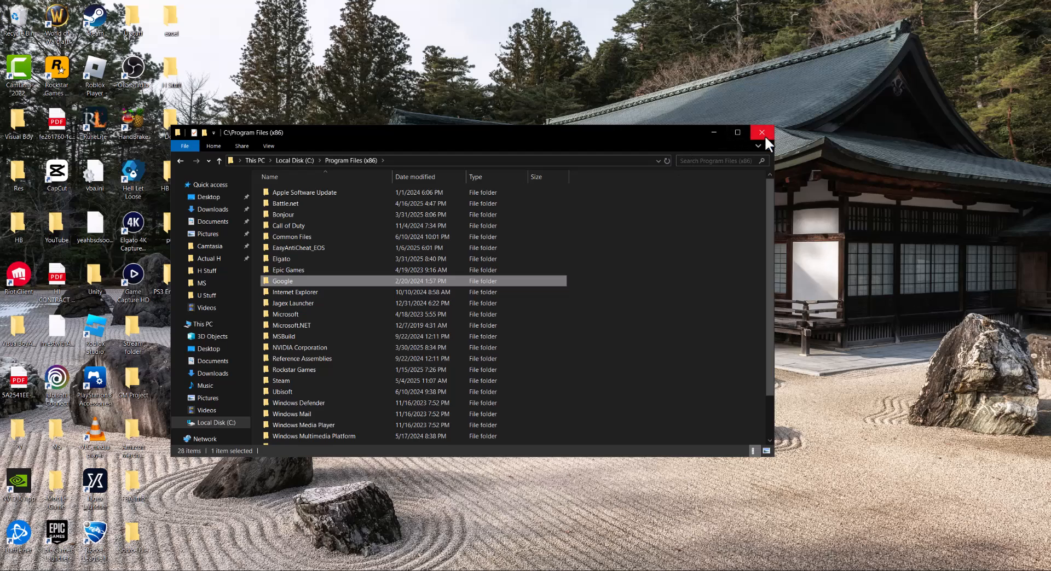
# Close the Explorer window and launch %localappdata% through the Run box
pyautogui.click(762, 133)
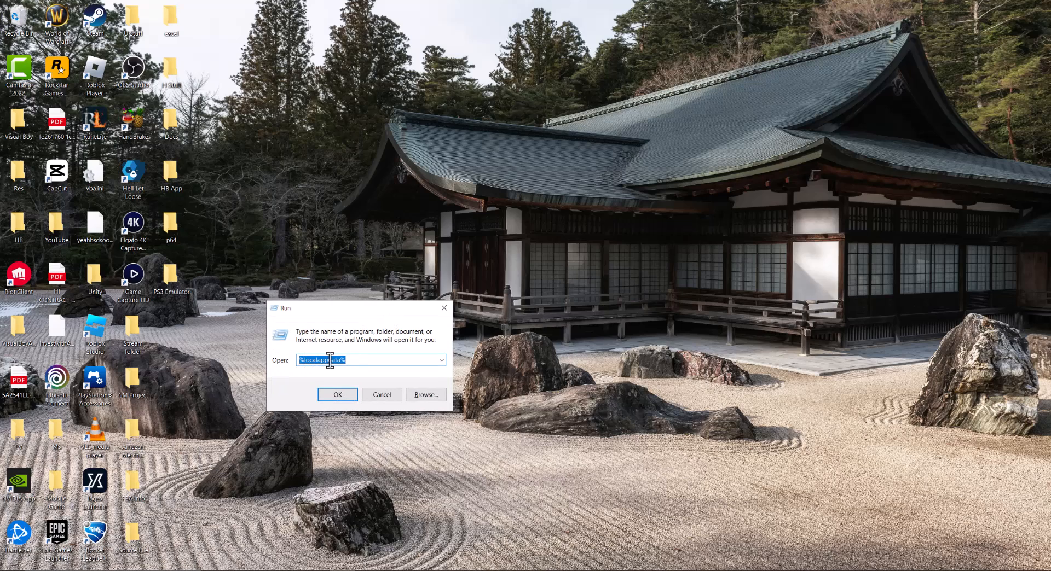
pyautogui.click(338, 394)
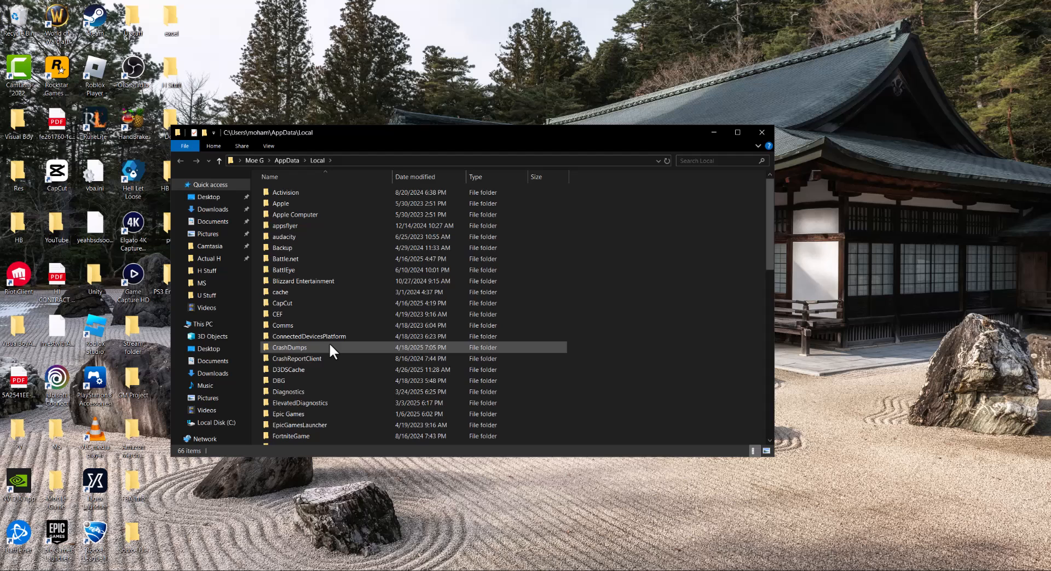
# Scroll AppData\Local and pick out the Google folder
pyautogui.scroll(-3)
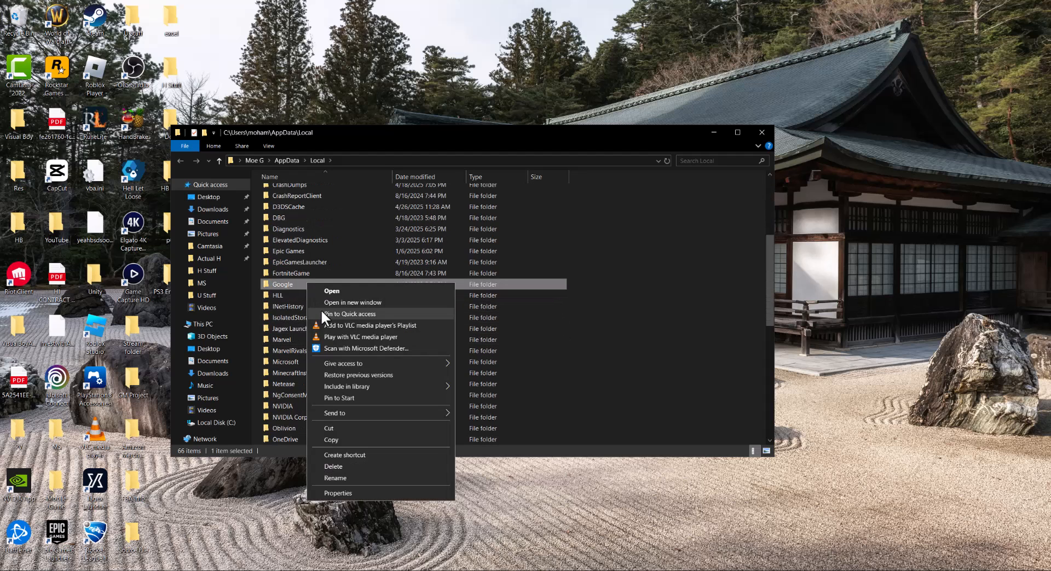
pyautogui.click(301, 296)
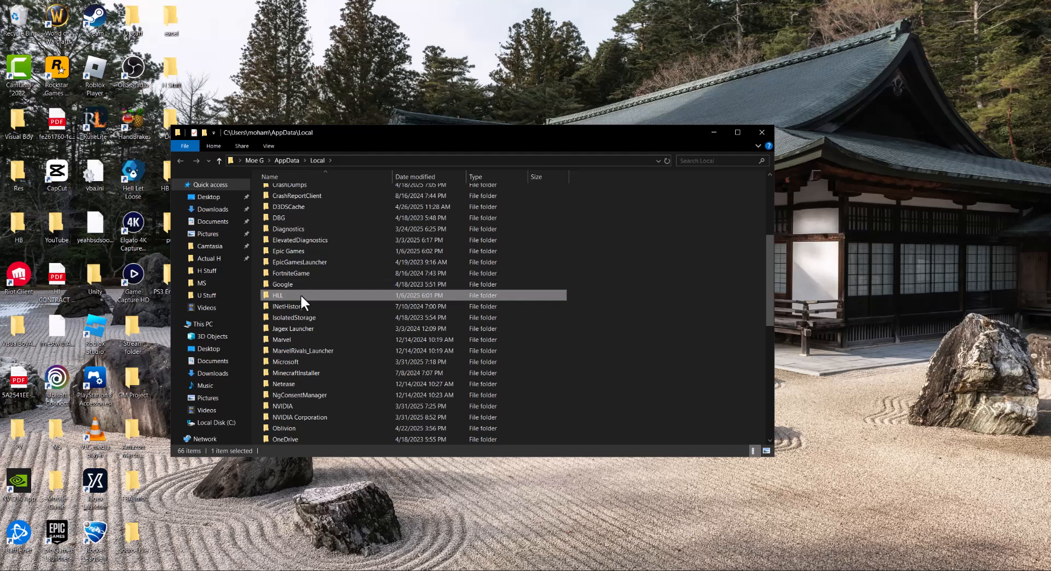